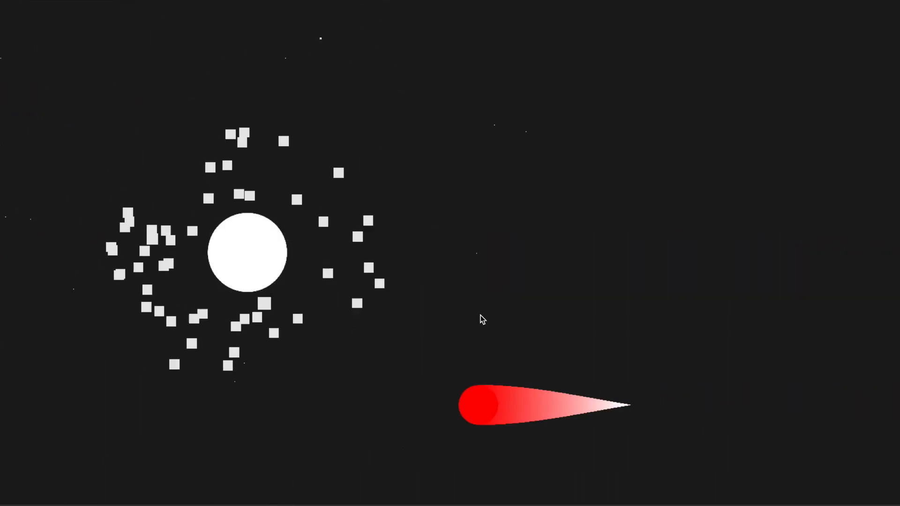
# Add a default Particle System to MainScene from the GameObject menu.
pyautogui.click(432, 15)
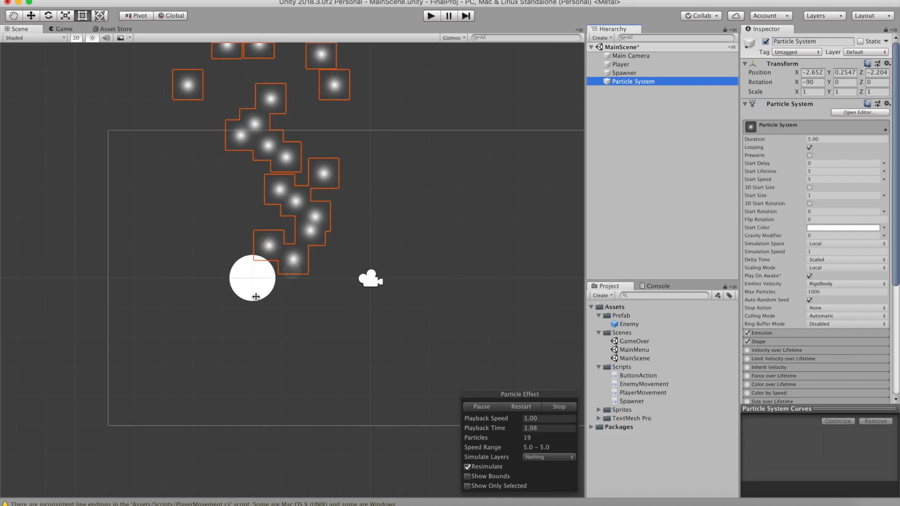
# Restart the particle preview and expand the Shape module to show its cone emitter.
pyautogui.click(515, 406)
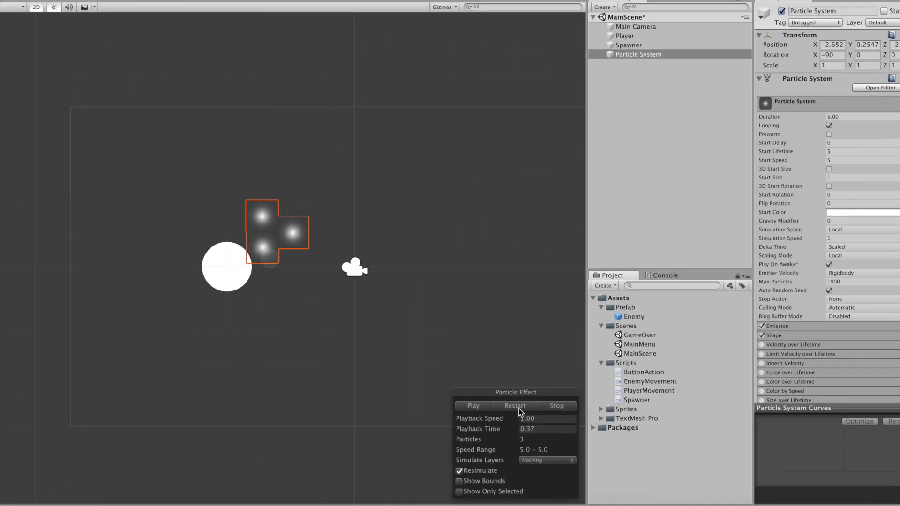
pyautogui.click(472, 406)
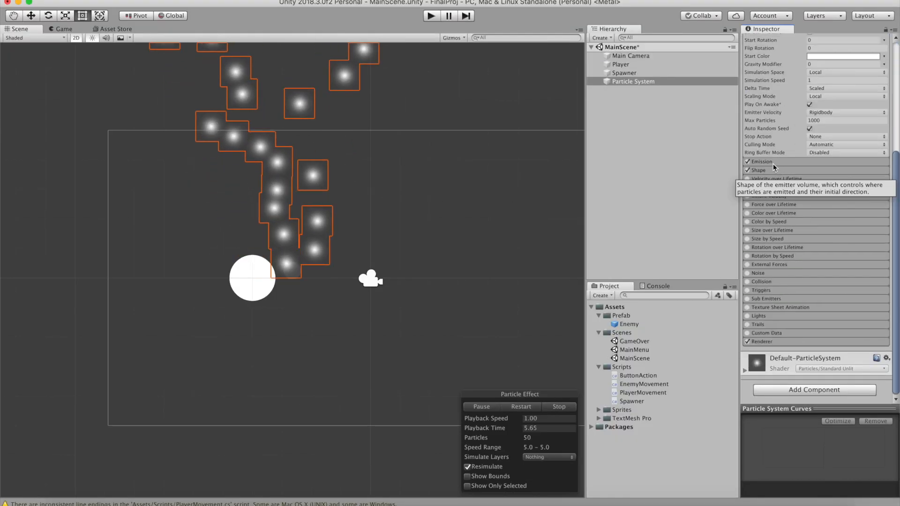
pyautogui.click(760, 342)
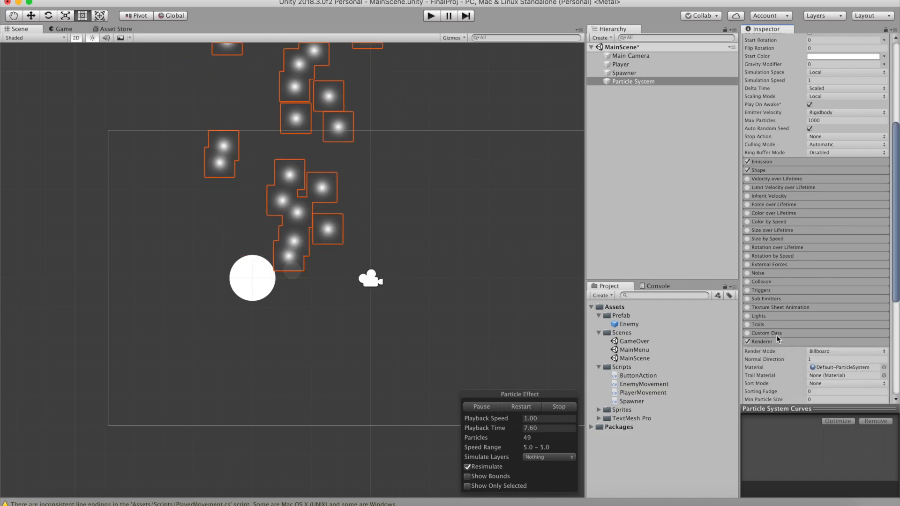
pyautogui.click(883, 367)
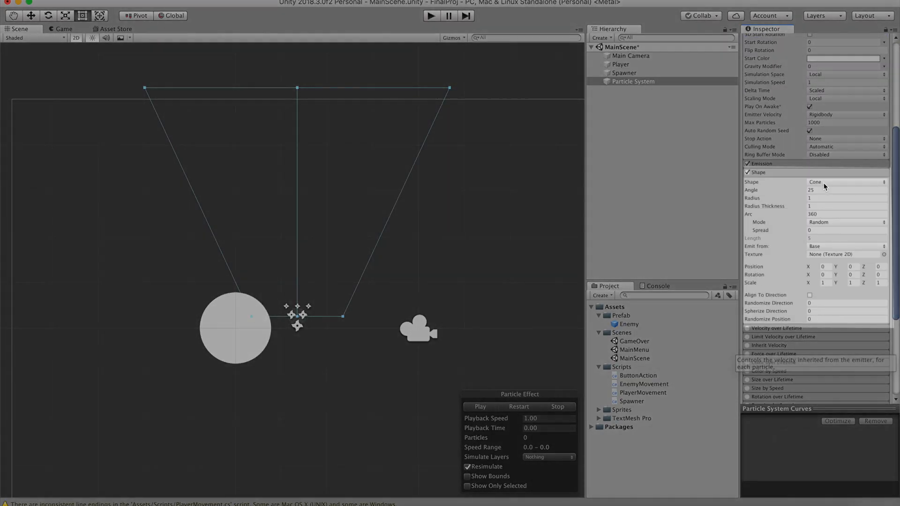
# Change the Shape module's emitter shape from Cone to Sphere.
pyautogui.click(844, 182)
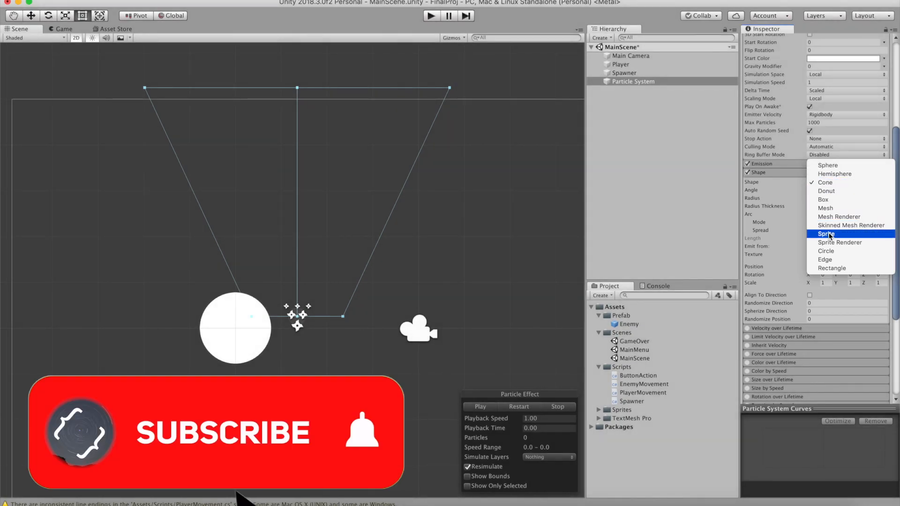
pyautogui.moveTo(840, 217)
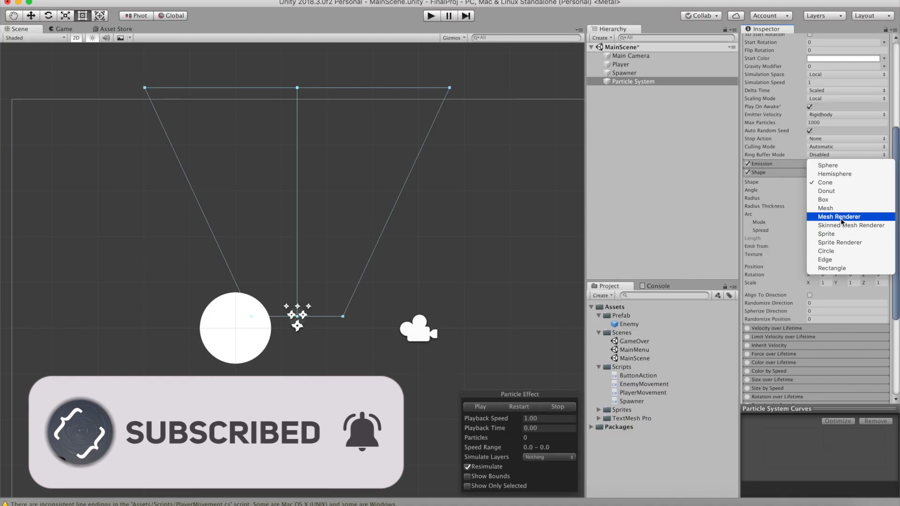
pyautogui.moveTo(852, 174)
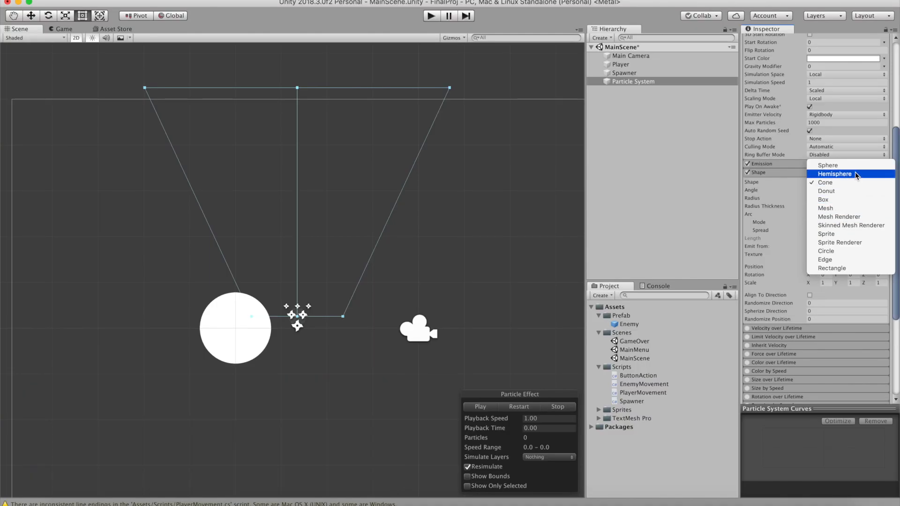
pyautogui.click(828, 166)
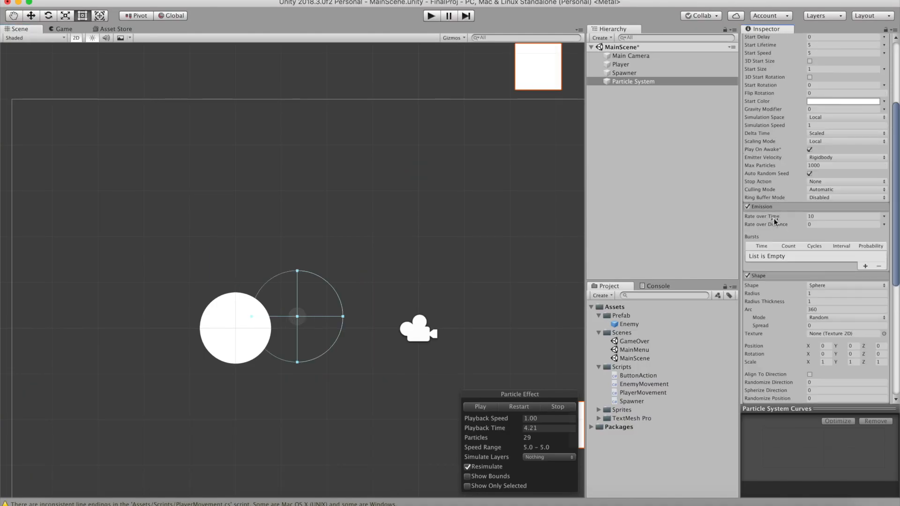
# Add a 30-particle burst to Emission, preview it, and turn Looping off.
pyautogui.click(869, 266)
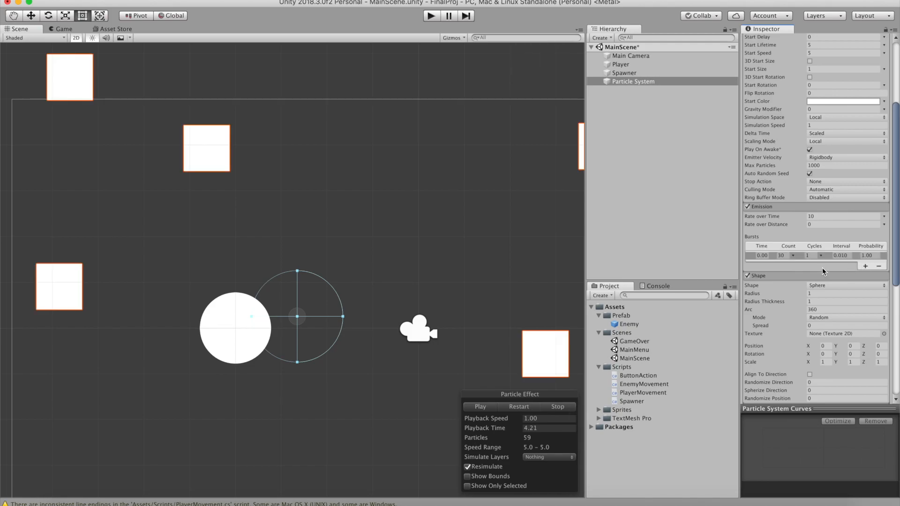
pyautogui.click(480, 407)
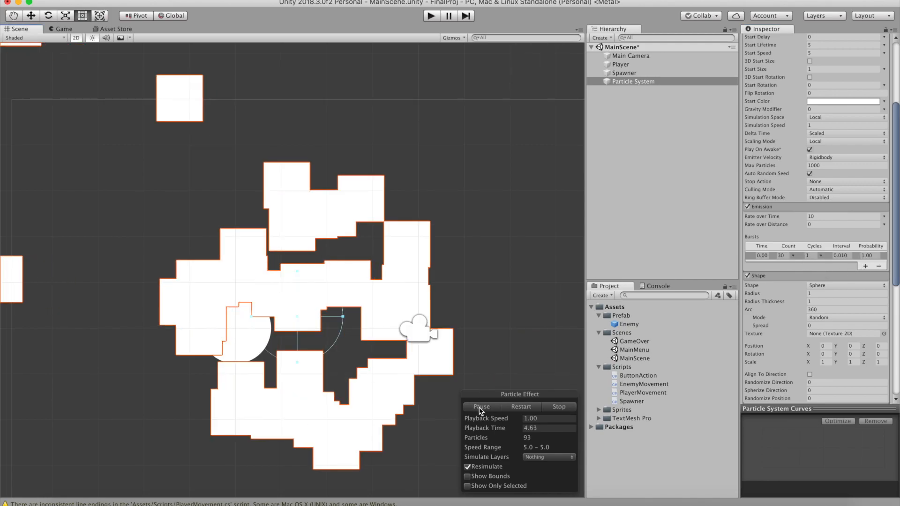
pyautogui.click(481, 412)
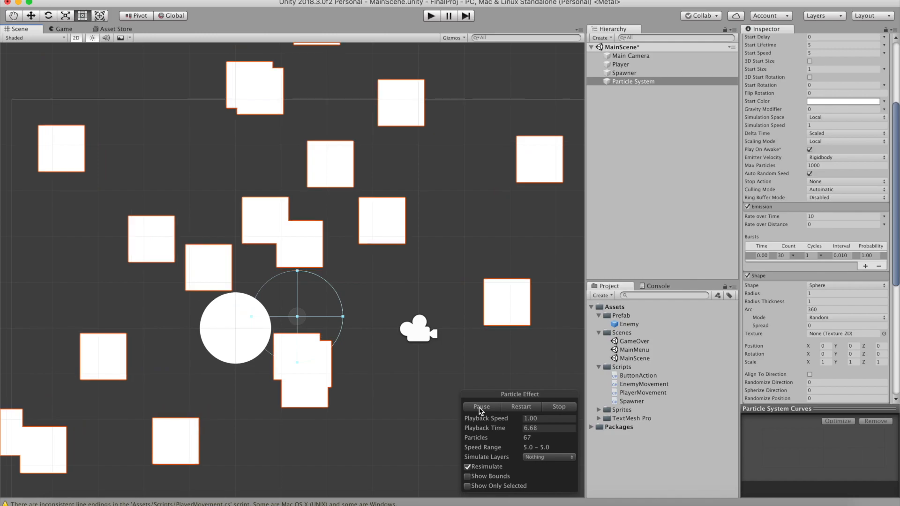
pyautogui.click(481, 407)
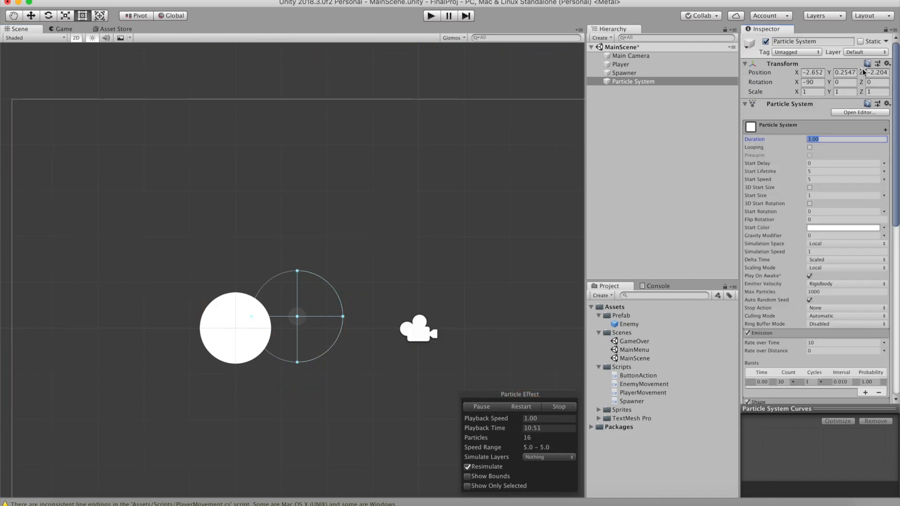
# Set Duration to 0.30 and Start Size to 0.3, previewing the burst.
pyautogui.click(481, 407)
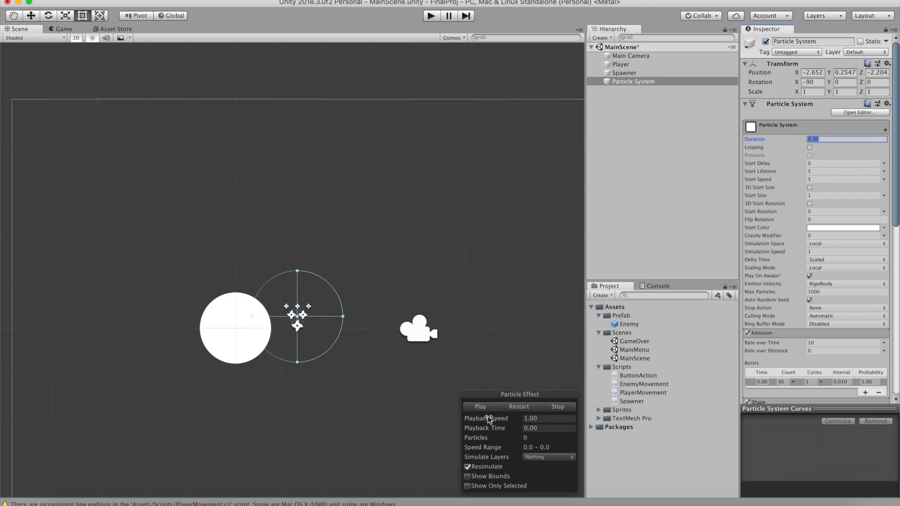
pyautogui.click(479, 406)
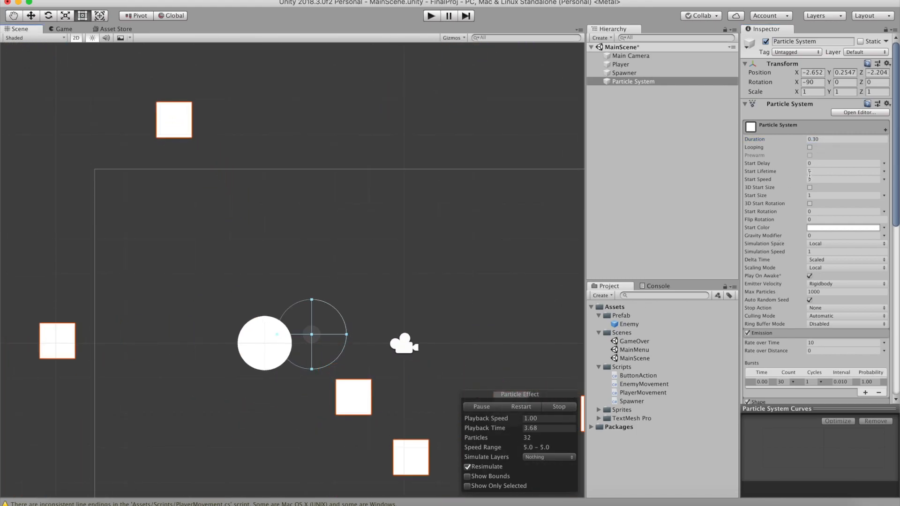
pyautogui.click(557, 407)
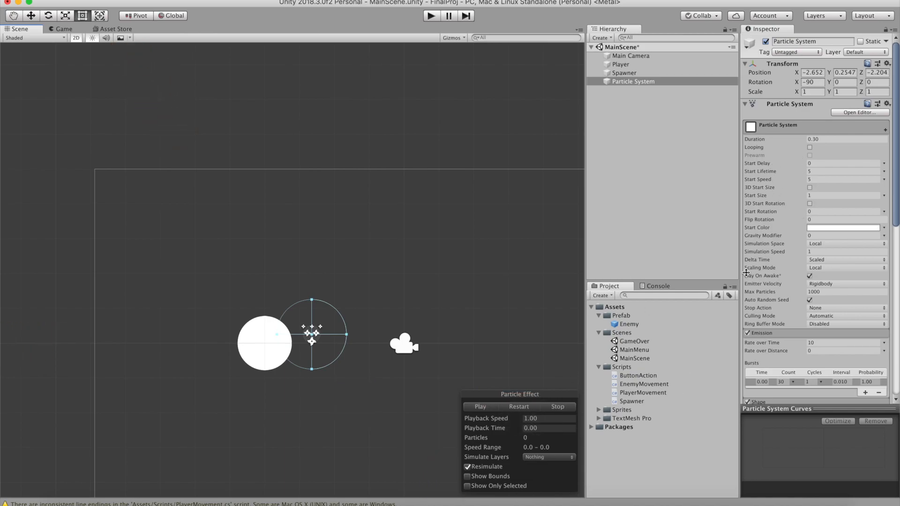
pyautogui.moveTo(800, 214)
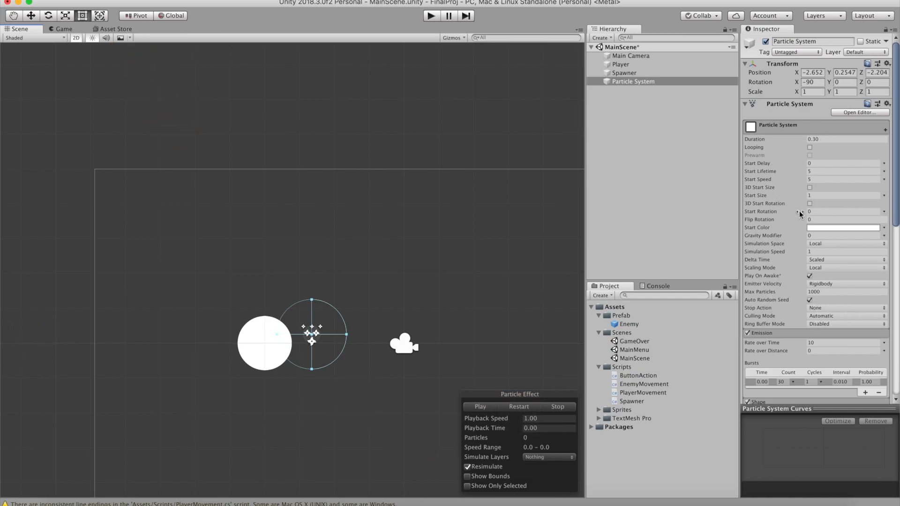
pyautogui.click(844, 195)
pyautogui.write('0.3')
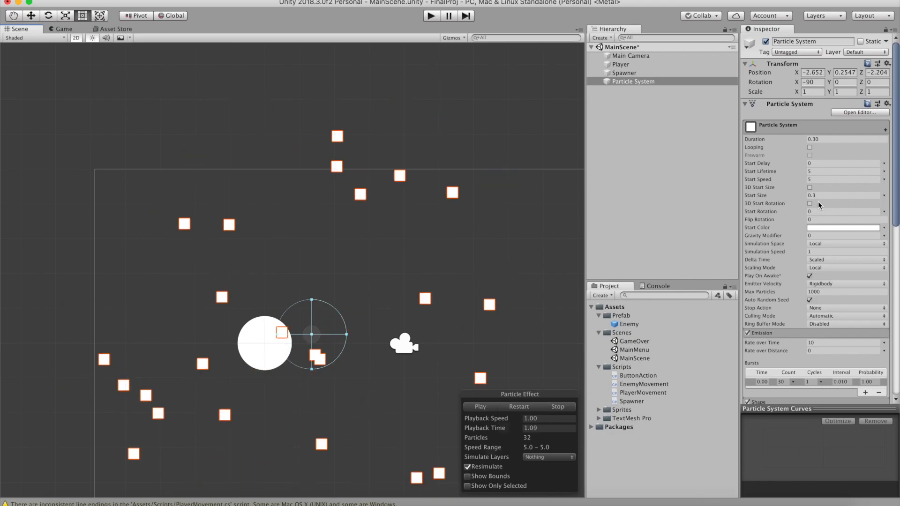
pyautogui.scroll(-3)
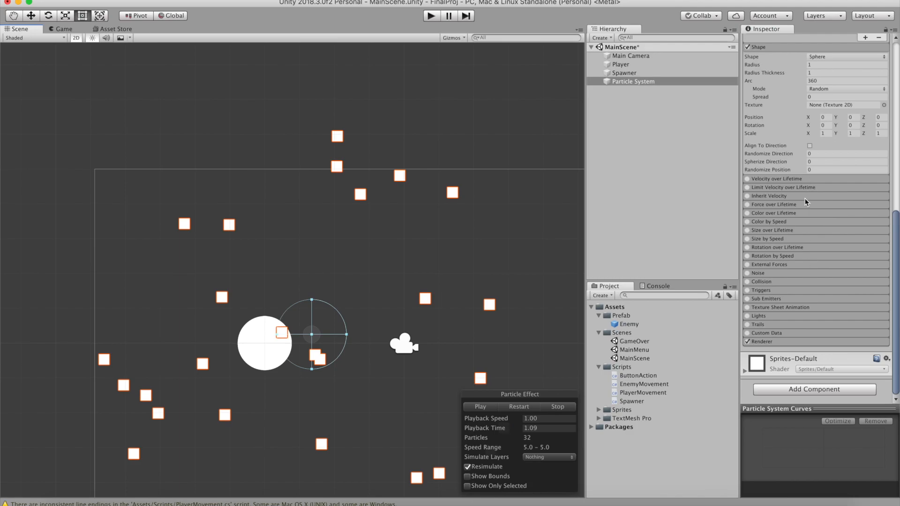
# Enable Size over Lifetime with a curve reaching 0 sooner, then replay the burst.
pyautogui.click(747, 230)
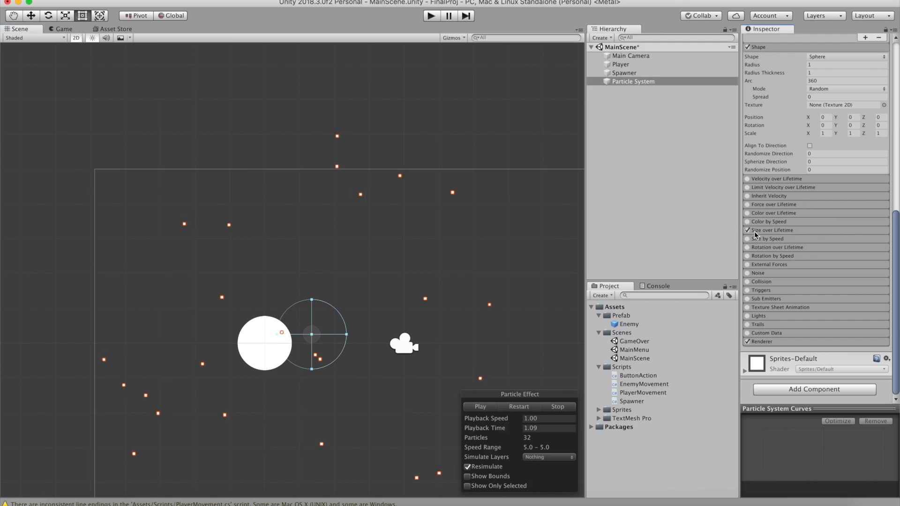
pyautogui.click(747, 230)
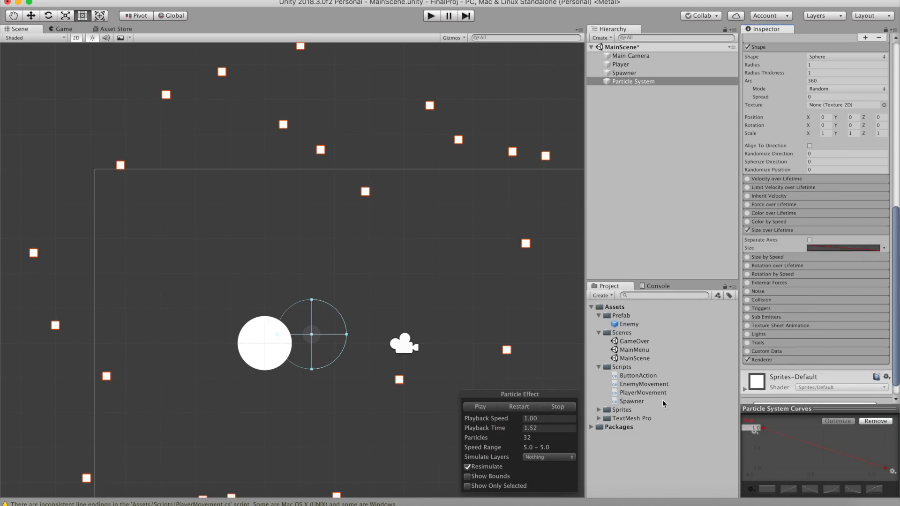
pyautogui.click(480, 407)
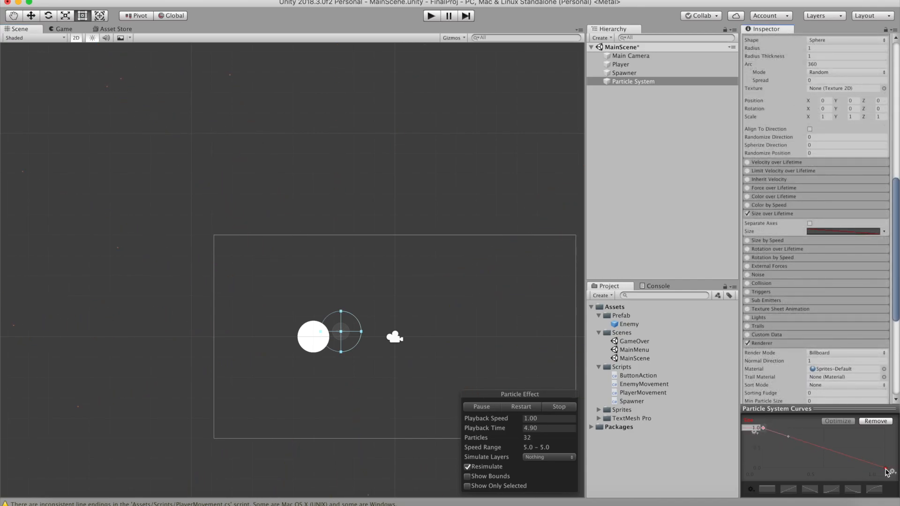
pyautogui.click(481, 407)
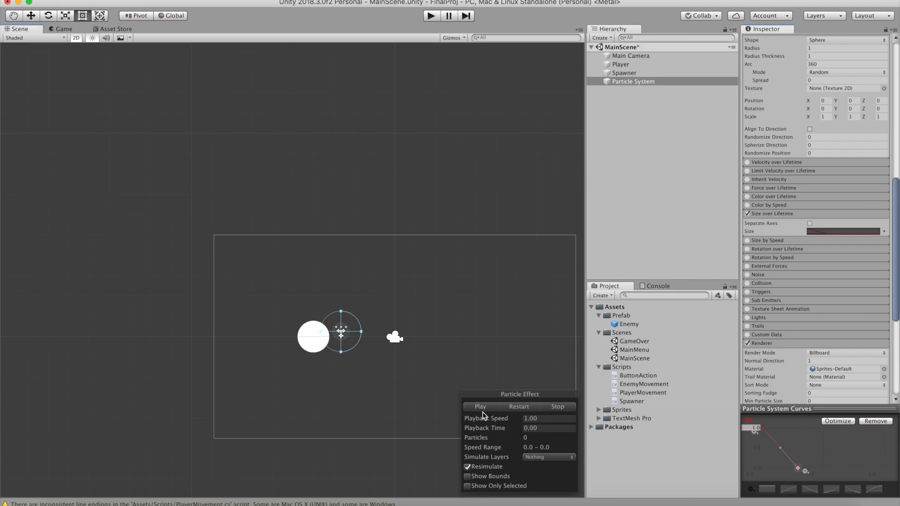
pyautogui.click(479, 406)
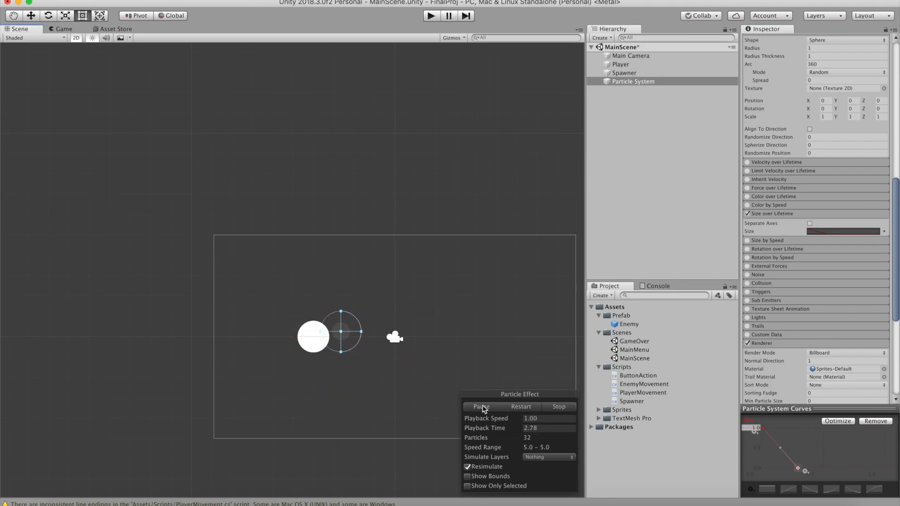
pyautogui.click(634, 82)
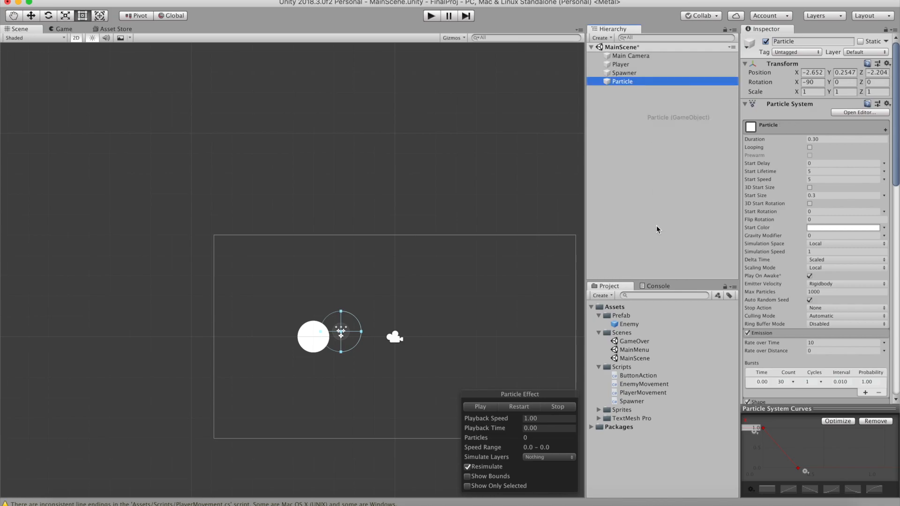
# Rename the object Particle, drag it into Assets/Prefab, and delete the scene instance.
pyautogui.click(629, 332)
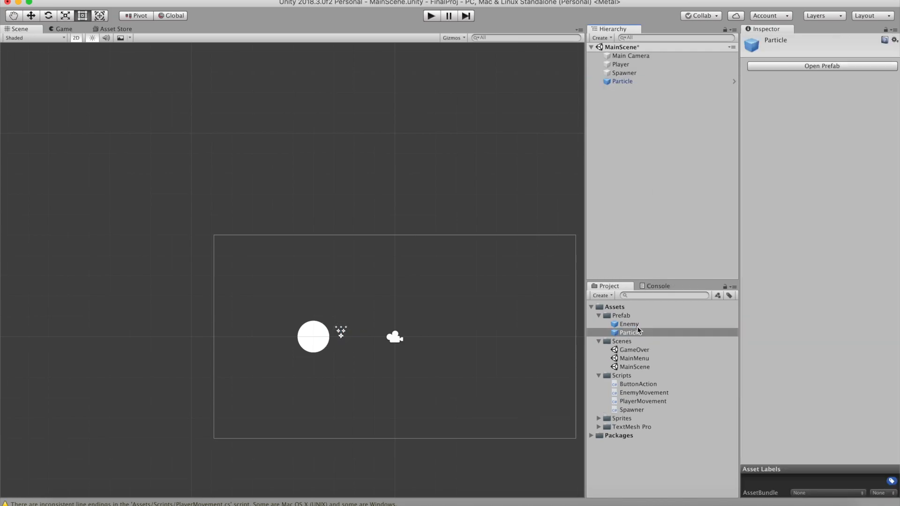
pyautogui.click(622, 81)
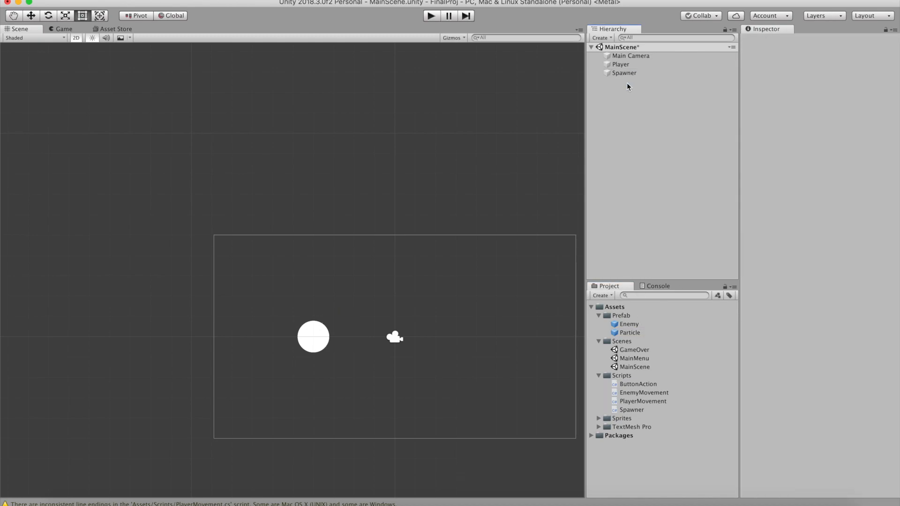
pyautogui.click(620, 64)
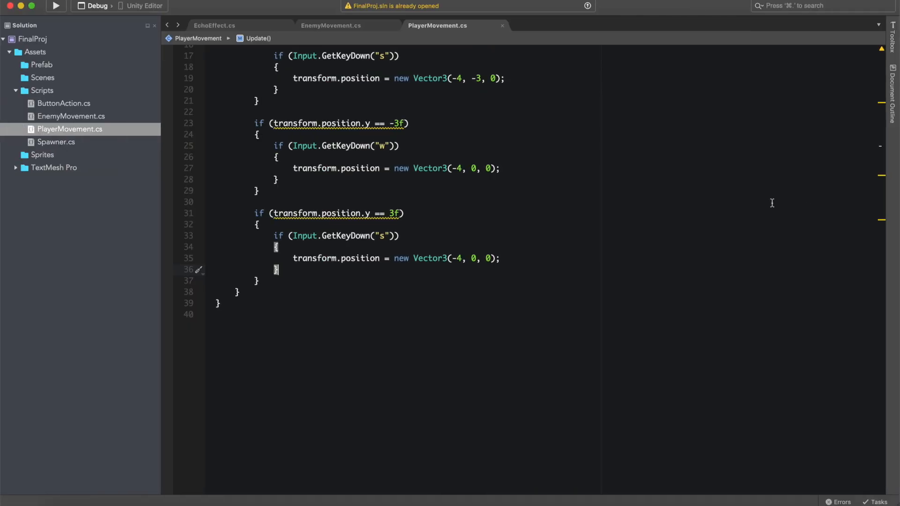
# Declare a 'public GameObject particle;' field in PlayerMovement.
pyautogui.scroll(3)
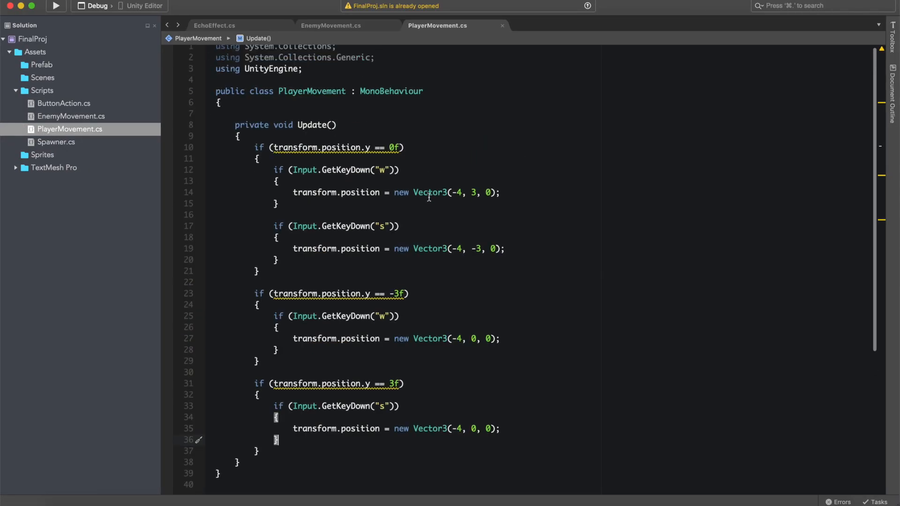
pyautogui.scroll(3)
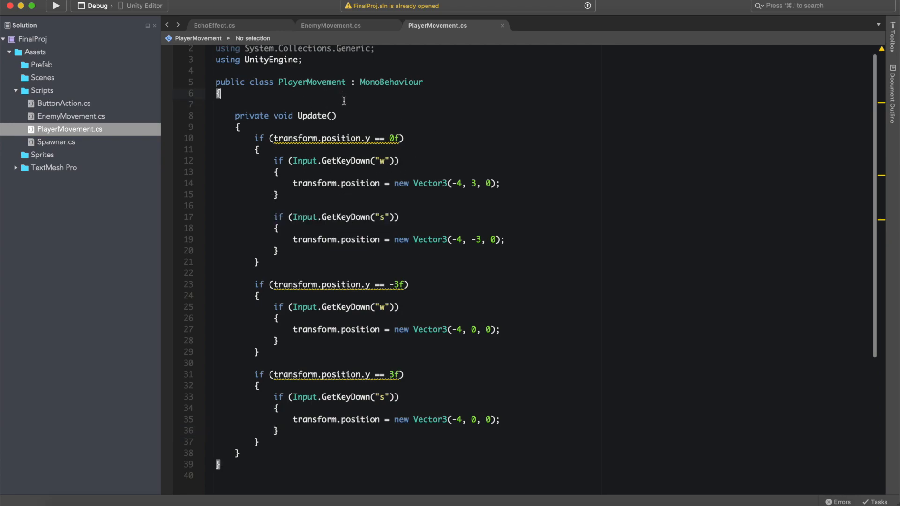
pyautogui.write('public par')
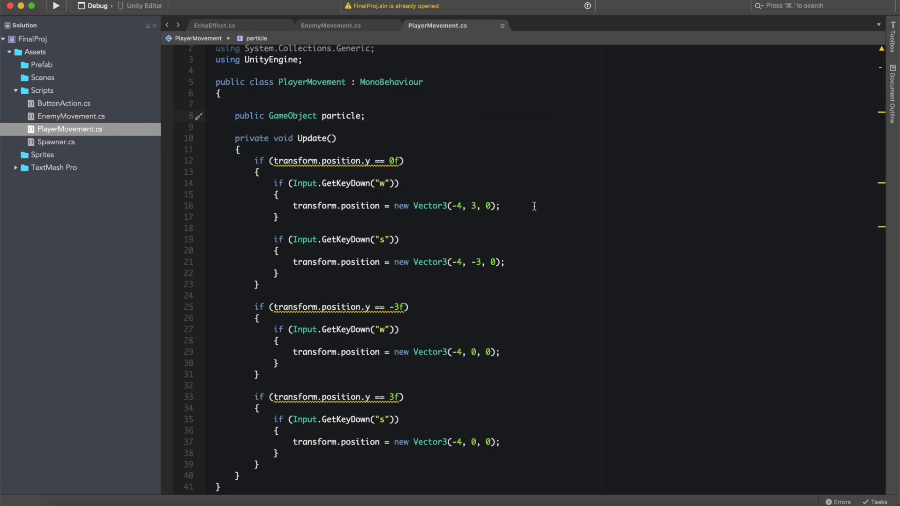
# After the first w-key move, add 'Instantiate(particle, transform.position, Quaternion.identity);'.
pyautogui.write('Instantiate')
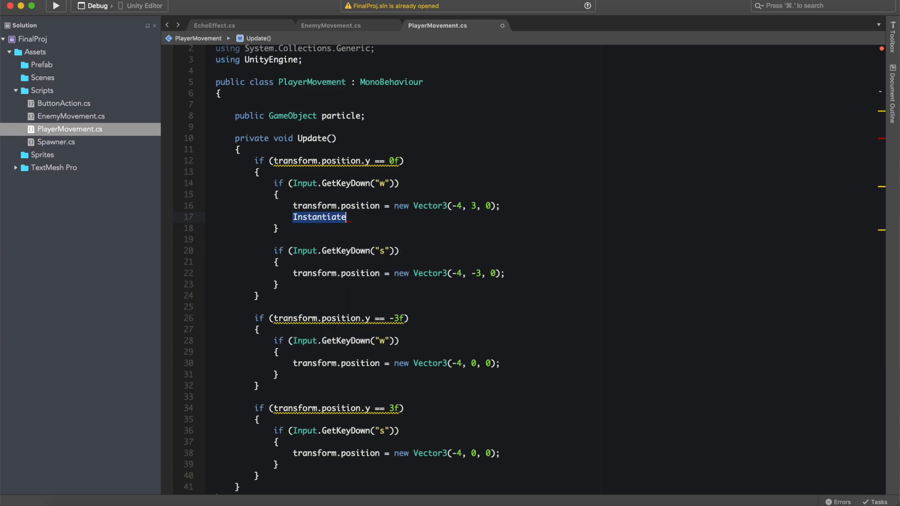
pyautogui.write('();')
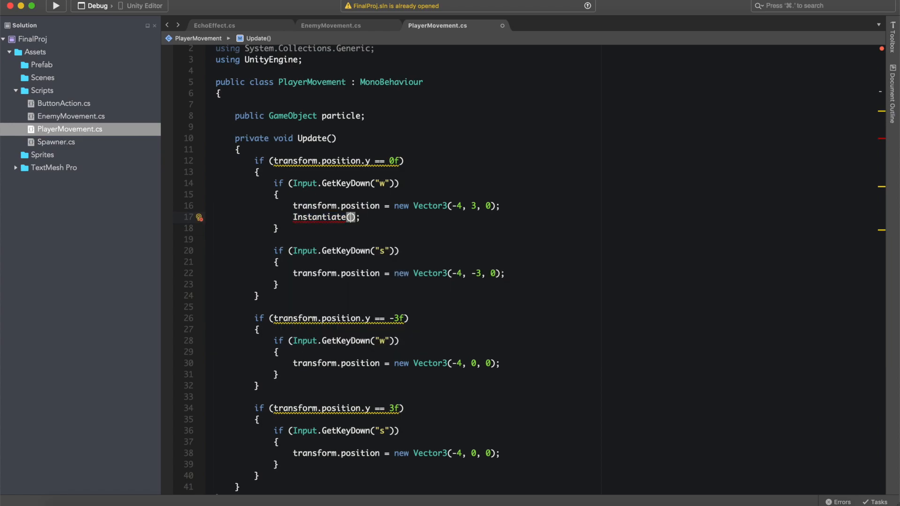
pyautogui.write('particle,')
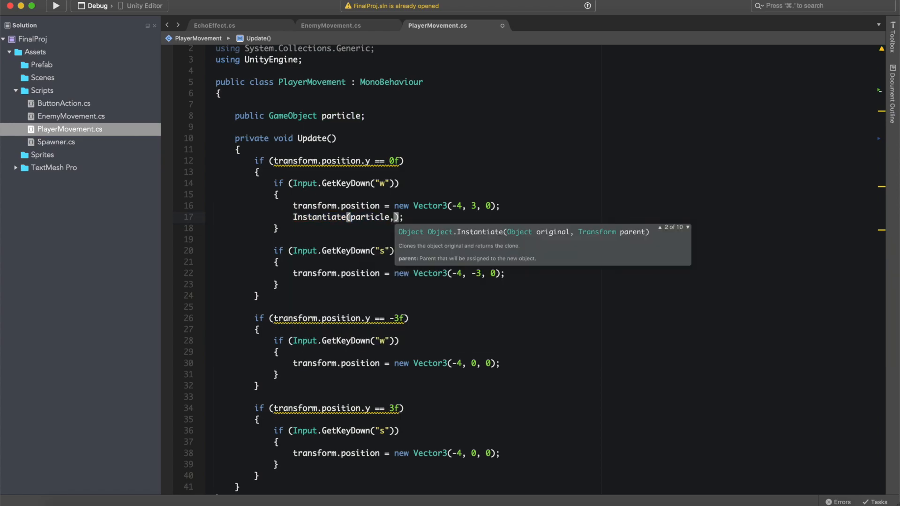
pyautogui.write('transform')
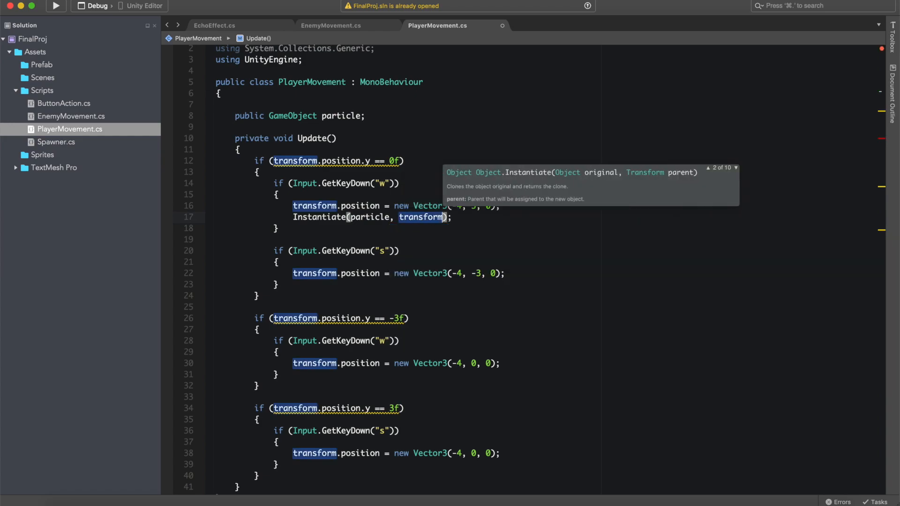
pyautogui.write('.position,')
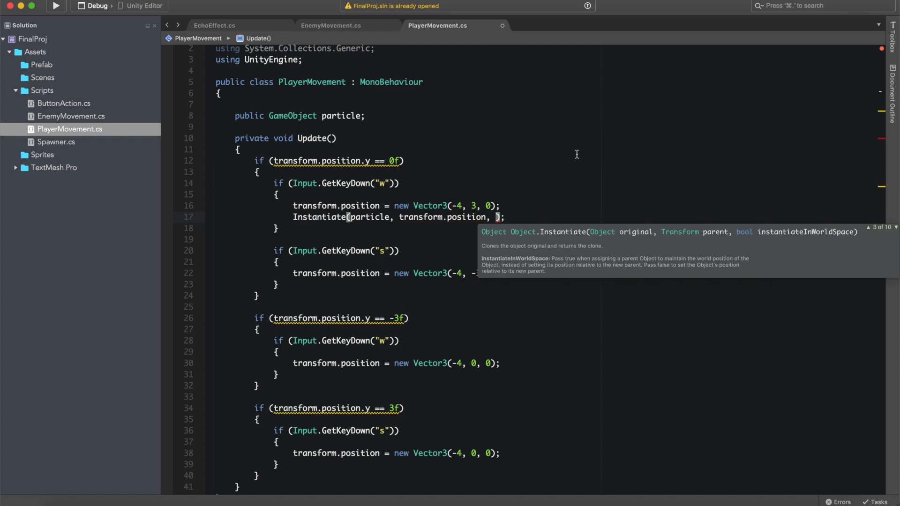
pyautogui.write('Qy')
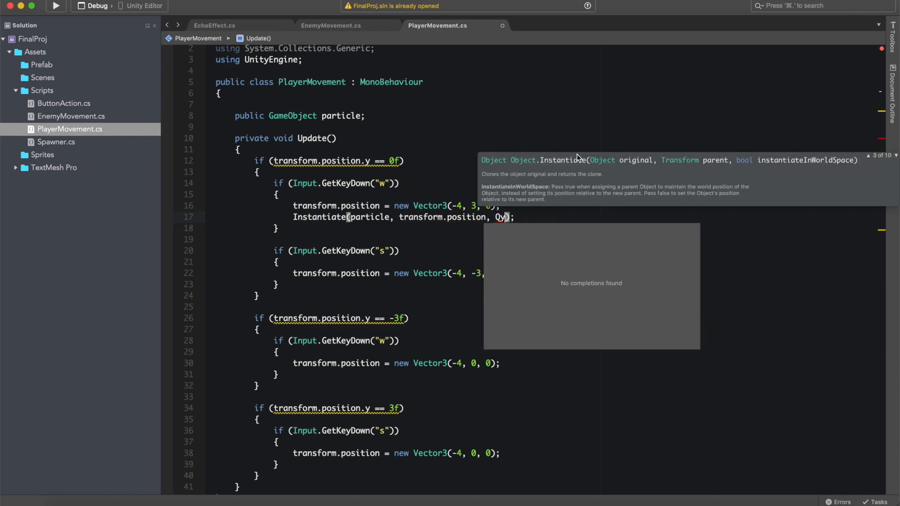
pyautogui.write('uaternion')
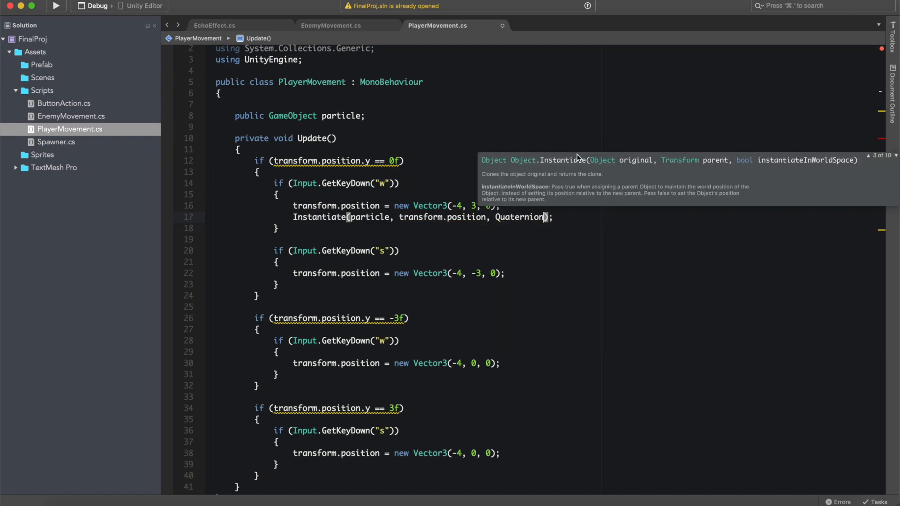
pyautogui.write('.identity')
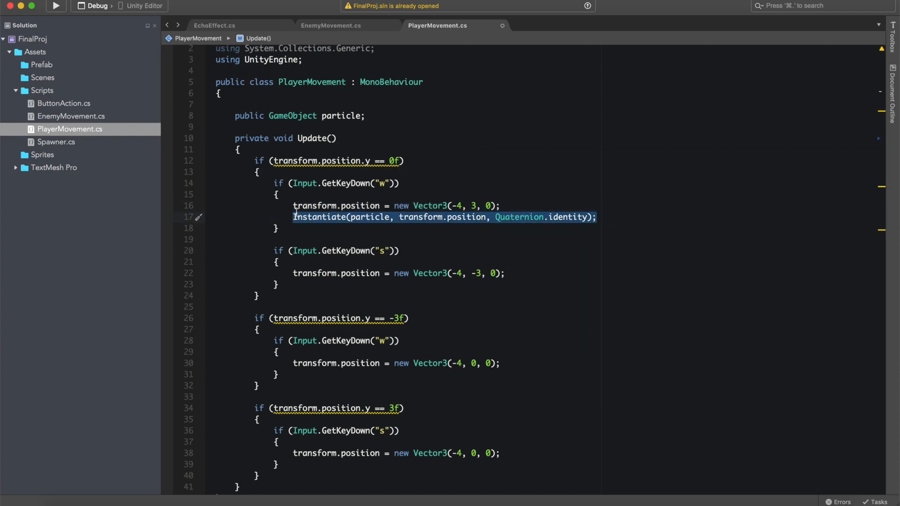
pyautogui.write('Instantiate(particle, transform.position, Quaternion.identity);')
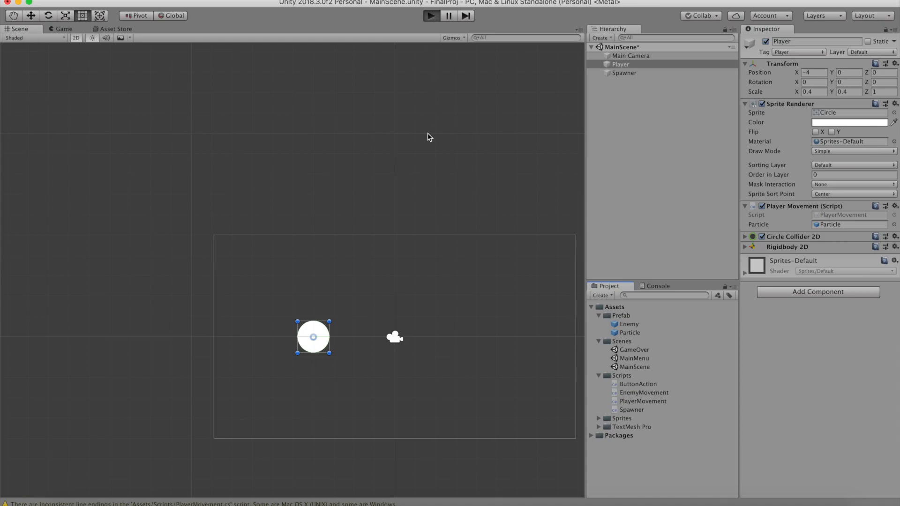
# Assign the Particle prefab to the Player Movement Particle field and enter Play mode.
pyautogui.click(430, 15)
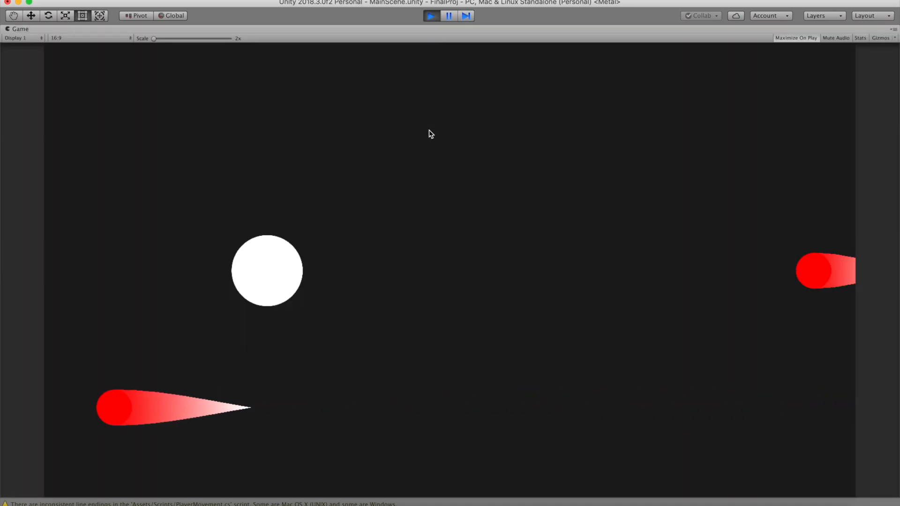